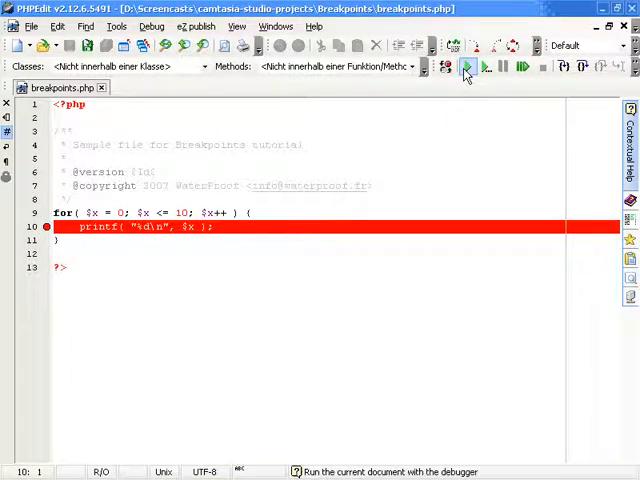
# Step: Debug breakpoints.php, pausing at the line 10 breakpoint, then continue to the next stop
pyautogui.click(466, 66)
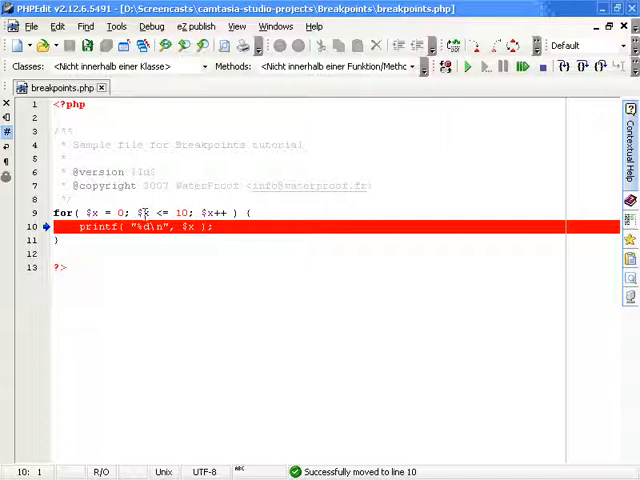
pyautogui.moveTo(187, 231)
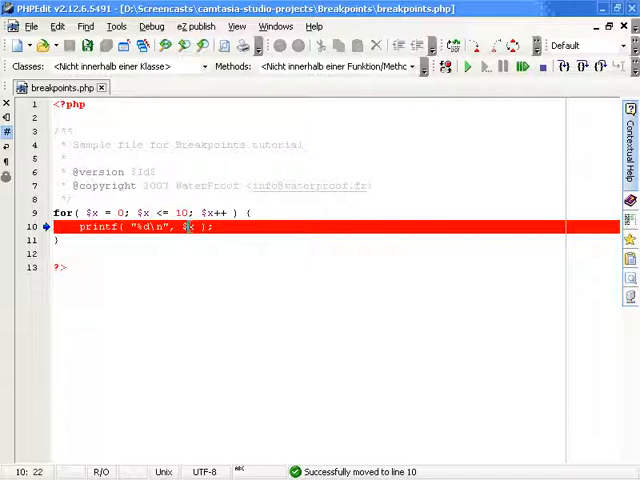
pyautogui.moveTo(470, 67)
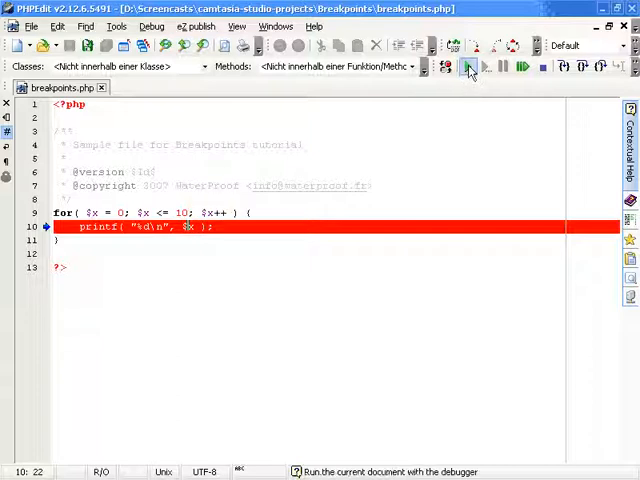
pyautogui.click(468, 66)
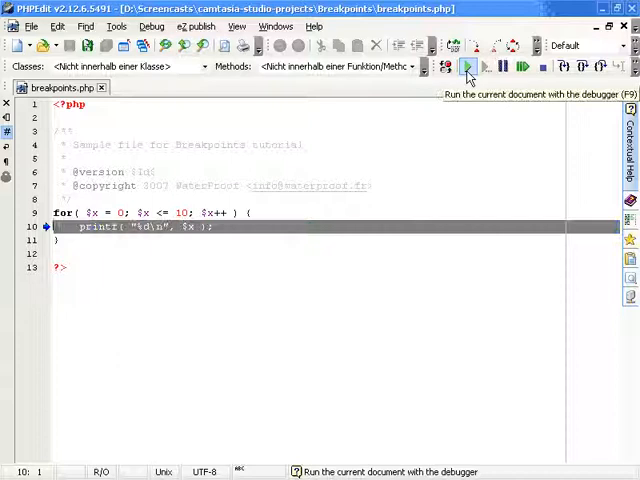
# Step: Let the loop run to completion and scroll through its printed output
pyautogui.click(467, 66)
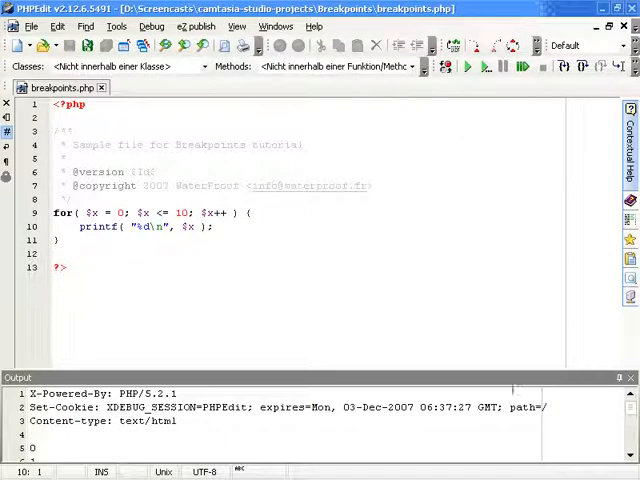
pyautogui.click(630, 412)
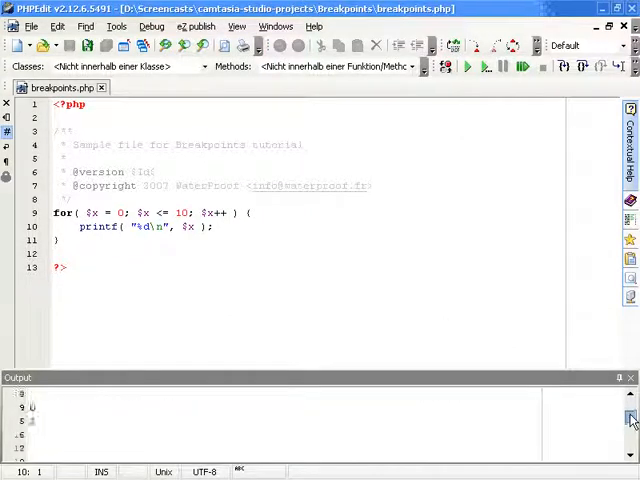
pyautogui.click(446, 67)
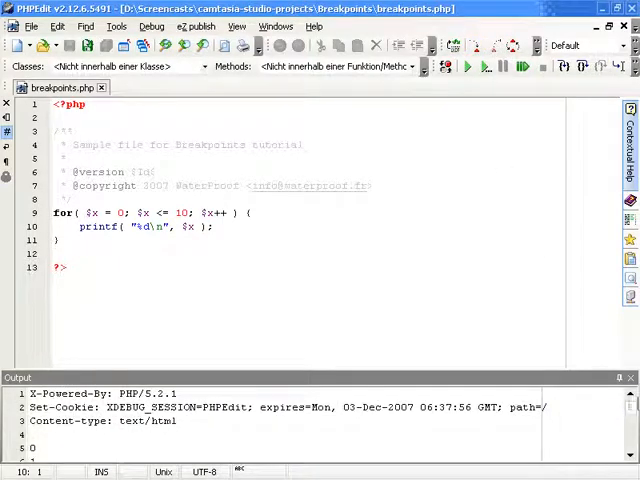
pyautogui.scroll(-3)
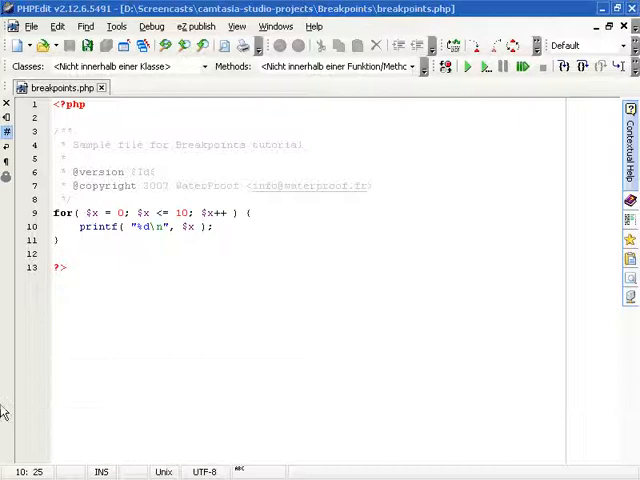
# Step: Show the Breakpoints dock from View > Dock windows, listing the line 10 breakpoint
pyautogui.click(172, 212)
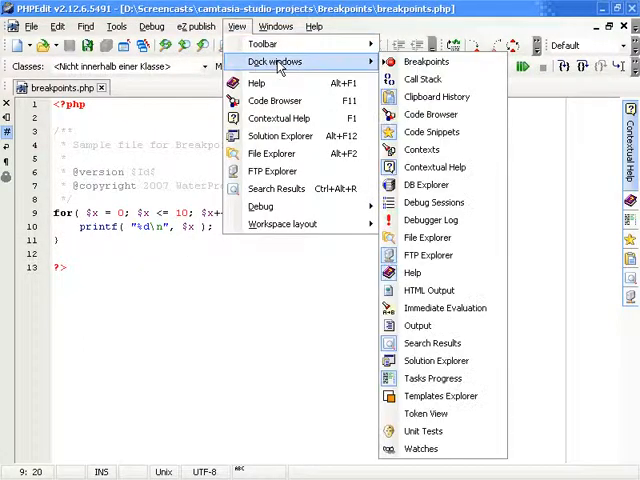
pyautogui.click(426, 61)
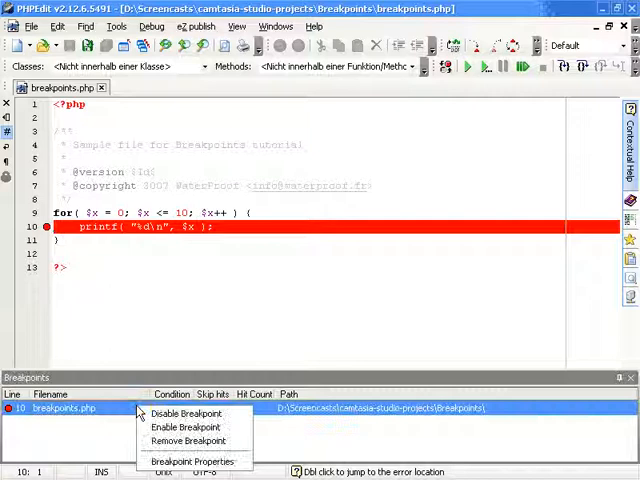
pyautogui.moveTo(188, 427)
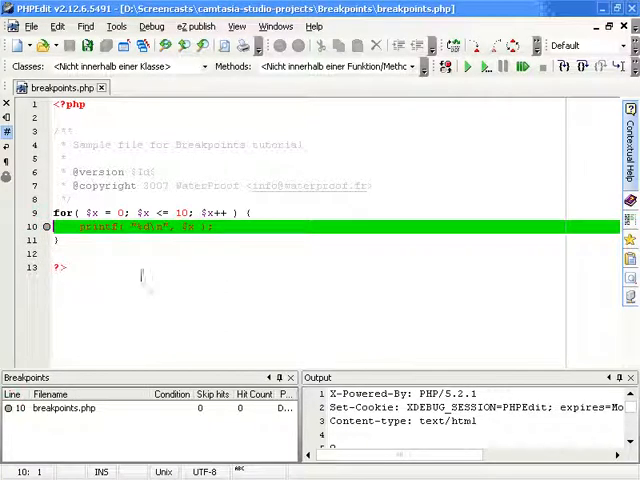
# Step: Debug the script past the disabled line 10 breakpoint and scroll the output
pyautogui.click(470, 66)
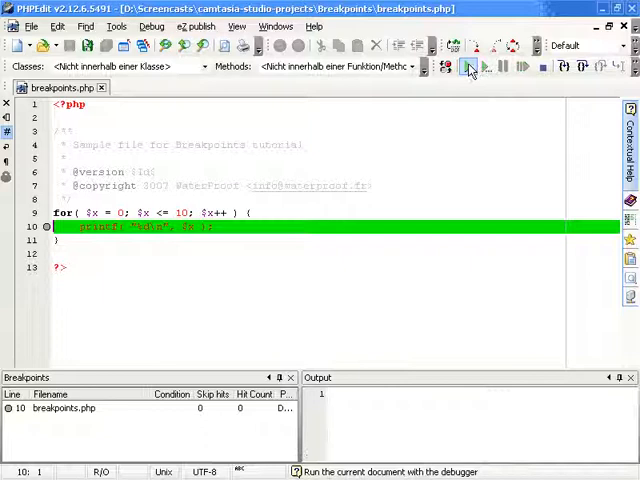
pyautogui.click(470, 66)
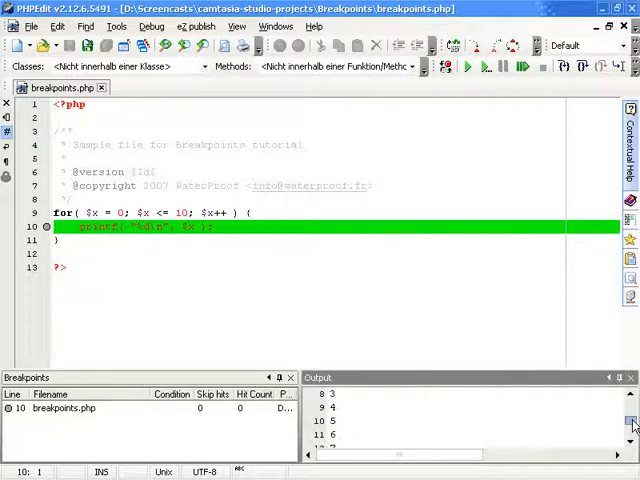
pyautogui.scroll(3)
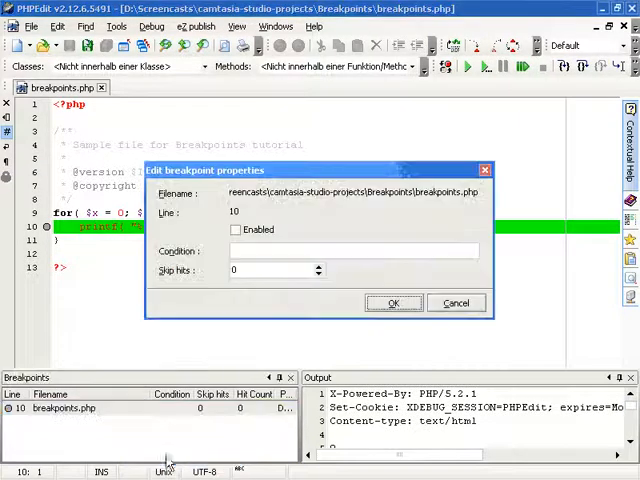
# Step: Enable the line 10 breakpoint with condition $x > 5 and debug through two stops
pyautogui.click(235, 229)
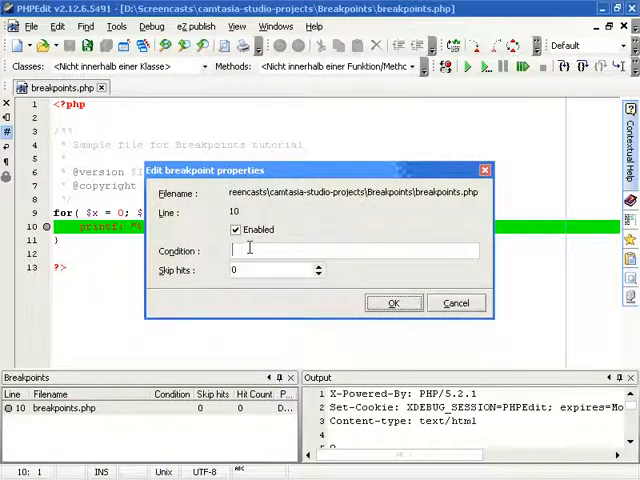
pyautogui.write('$x >')
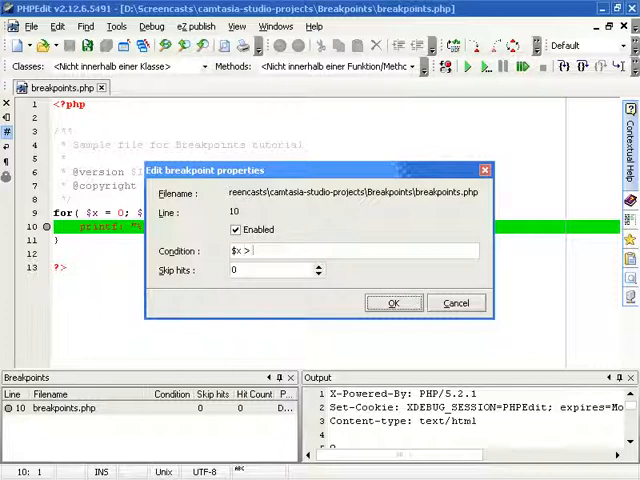
pyautogui.click(393, 302)
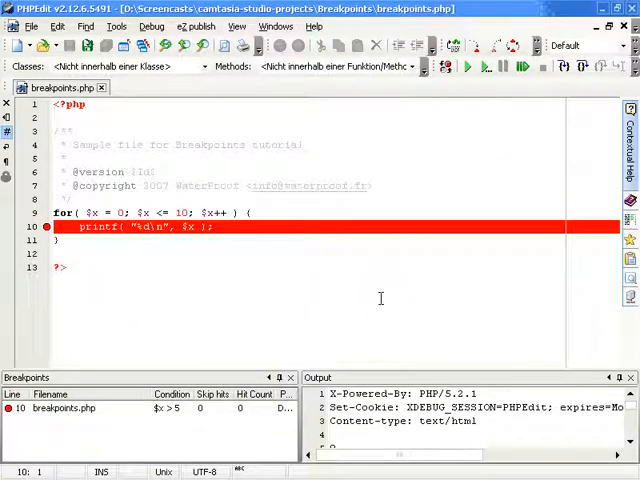
pyautogui.click(467, 67)
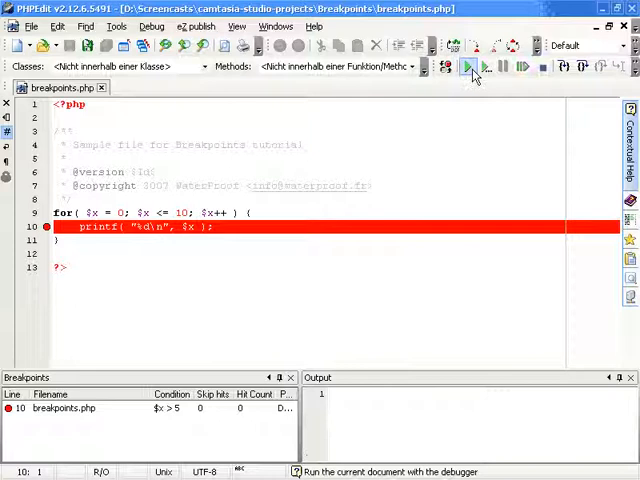
pyautogui.click(468, 67)
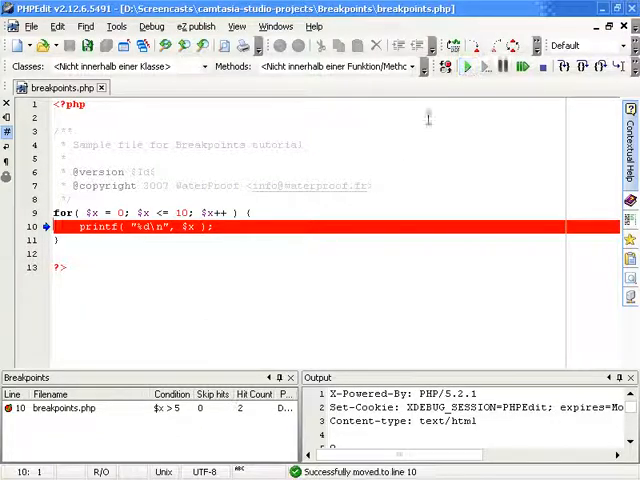
pyautogui.moveTo(210, 213)
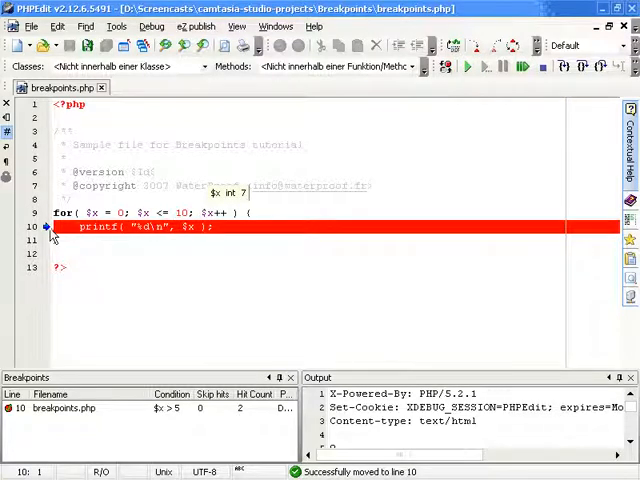
pyautogui.moveTo(46, 227)
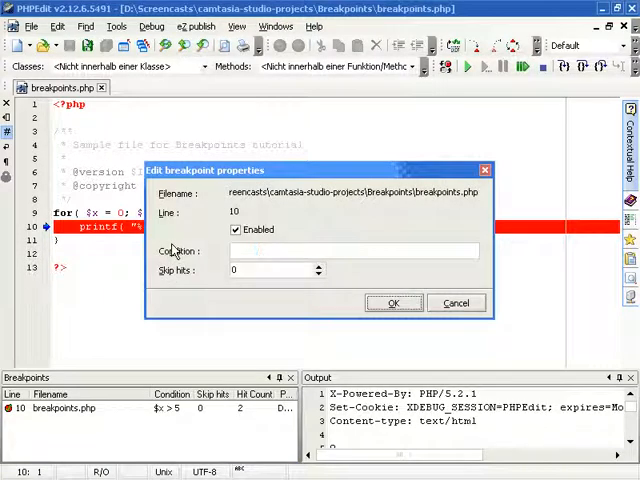
# Step: Replace the condition with a skip-hits count of 5 and debug twice to pause at line 10
pyautogui.click(270, 270)
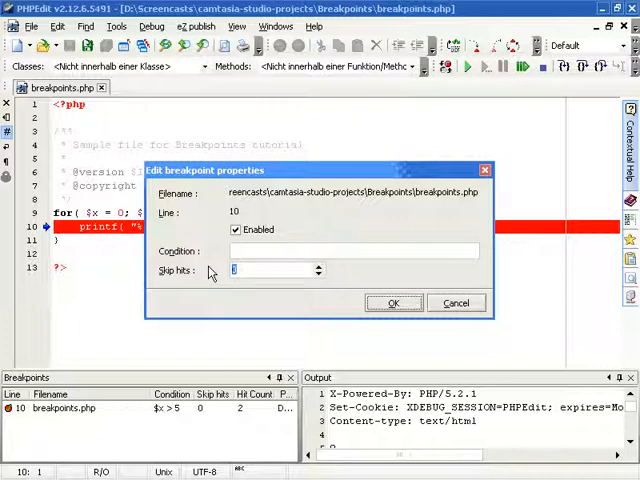
pyautogui.click(393, 302)
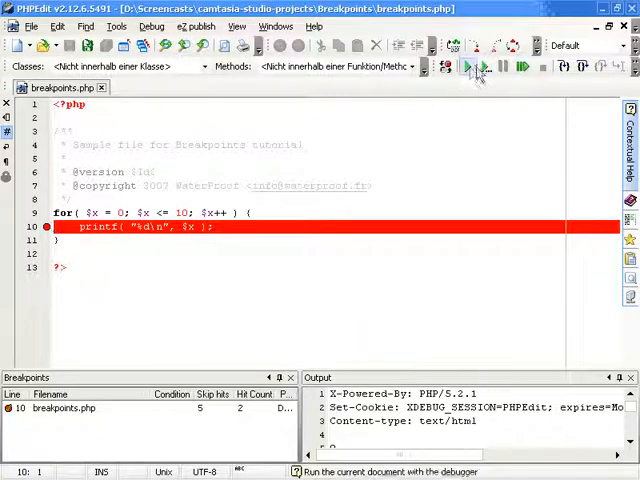
pyautogui.click(469, 66)
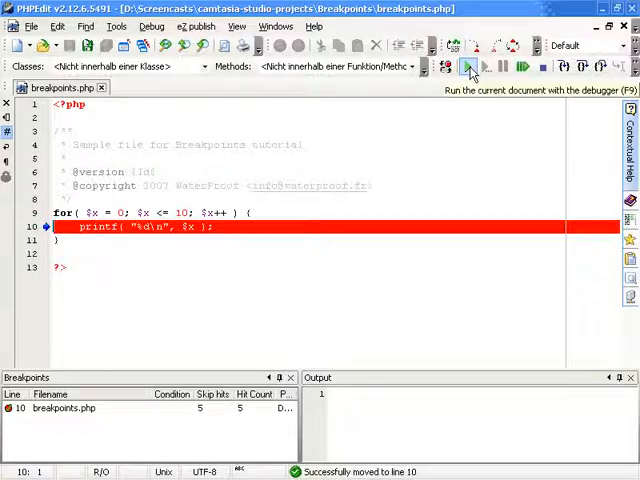
pyautogui.click(470, 66)
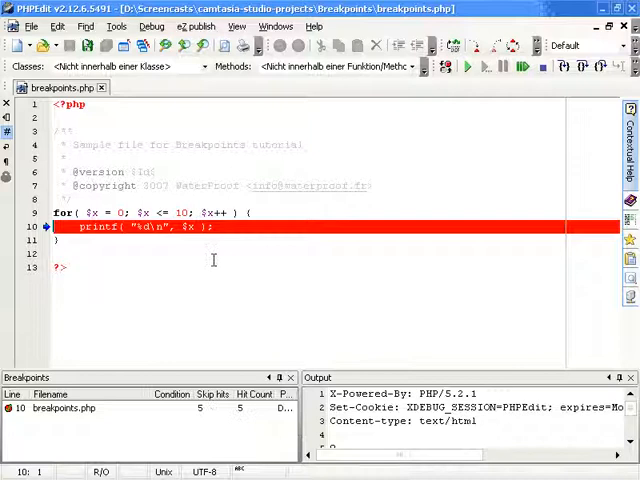
pyautogui.moveTo(186, 228)
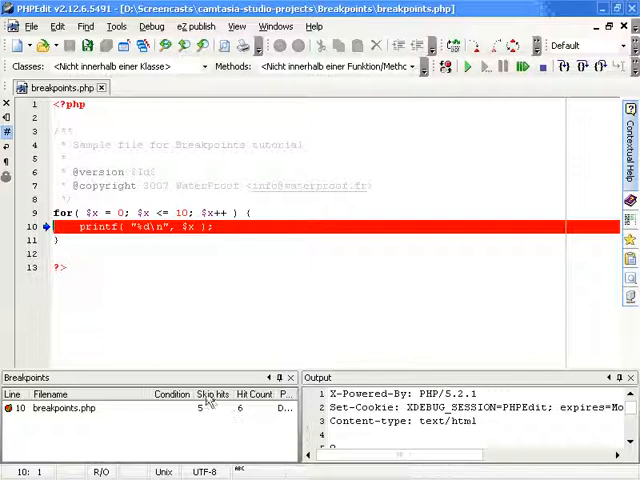
pyautogui.moveTo(197, 212)
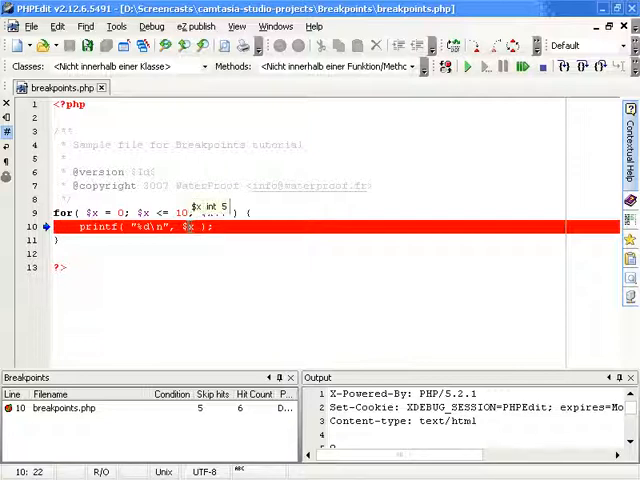